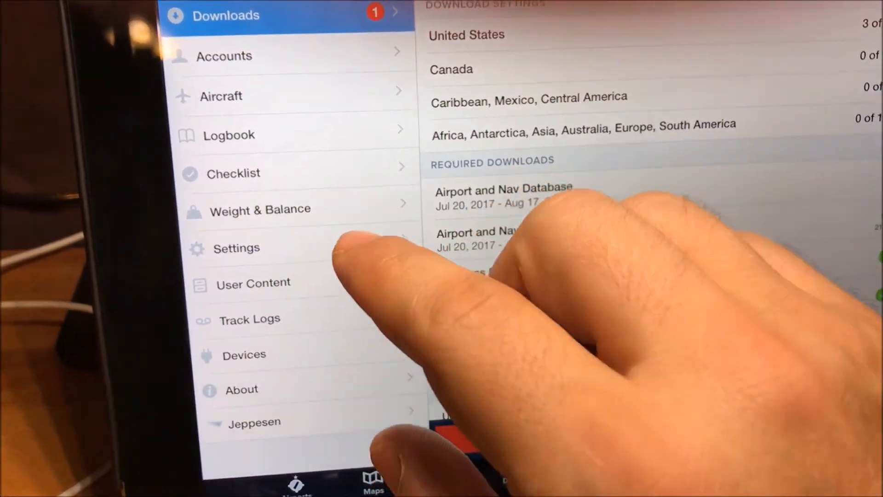
- Scroll the More menu list and go to the Devices settings
{"action": "scroll", "scroll_direction": "down", "scroll_amount": 3}
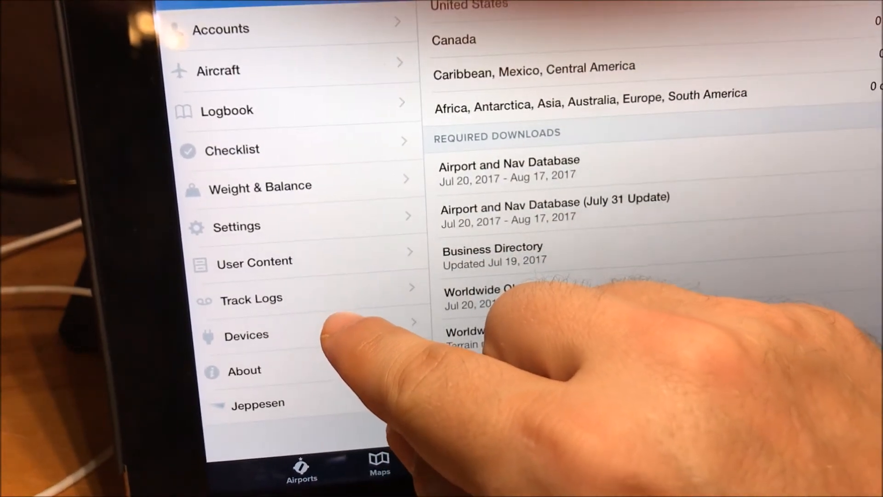
{"action": "left_click", "coordinate": [246, 336]}
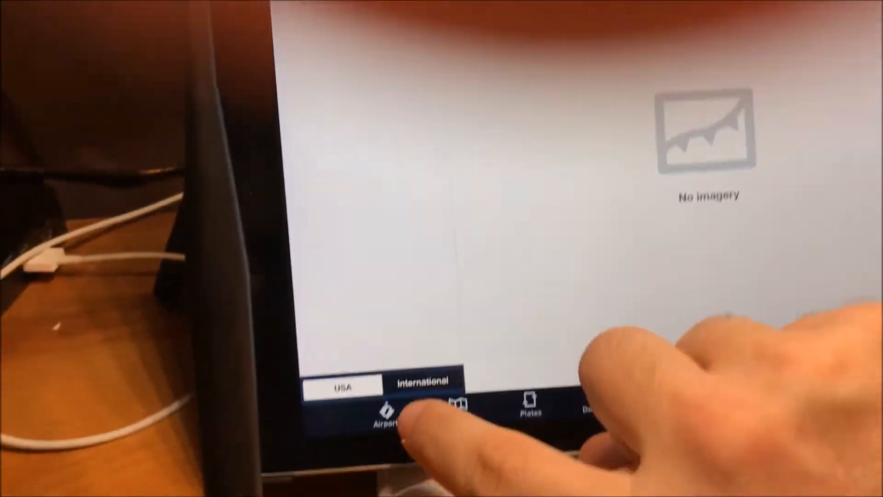
- Switch to the Maps view showing the Aero & VFR sectional around Richmond
{"action": "left_click", "coordinate": [437, 447]}
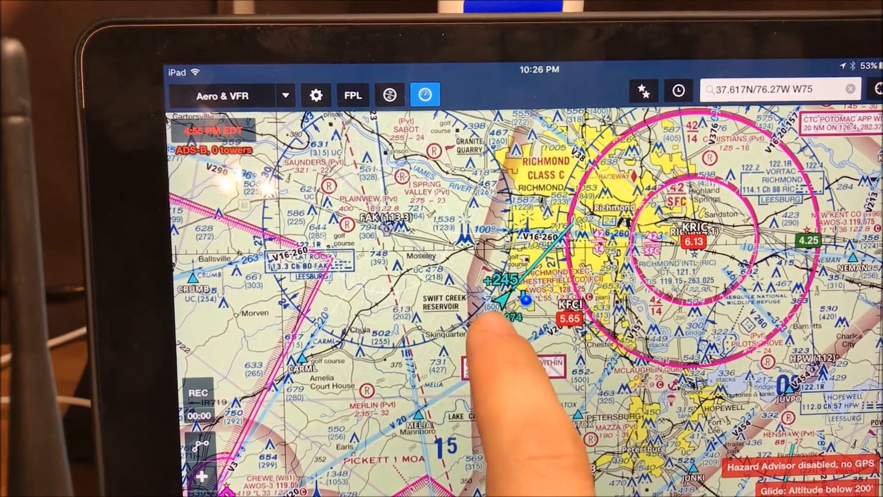
- Show DAL374's traffic details: 24,700' MSL, heading 43°, 472 kts
{"action": "left_click", "coordinate": [515, 312]}
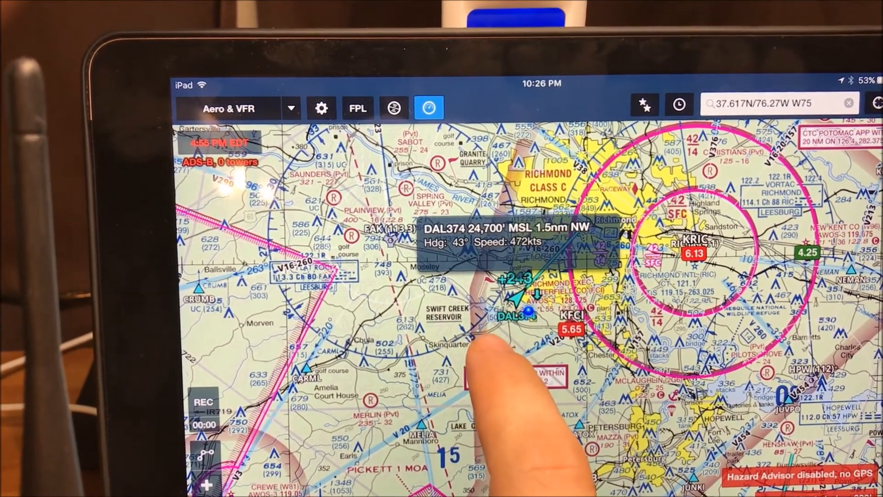